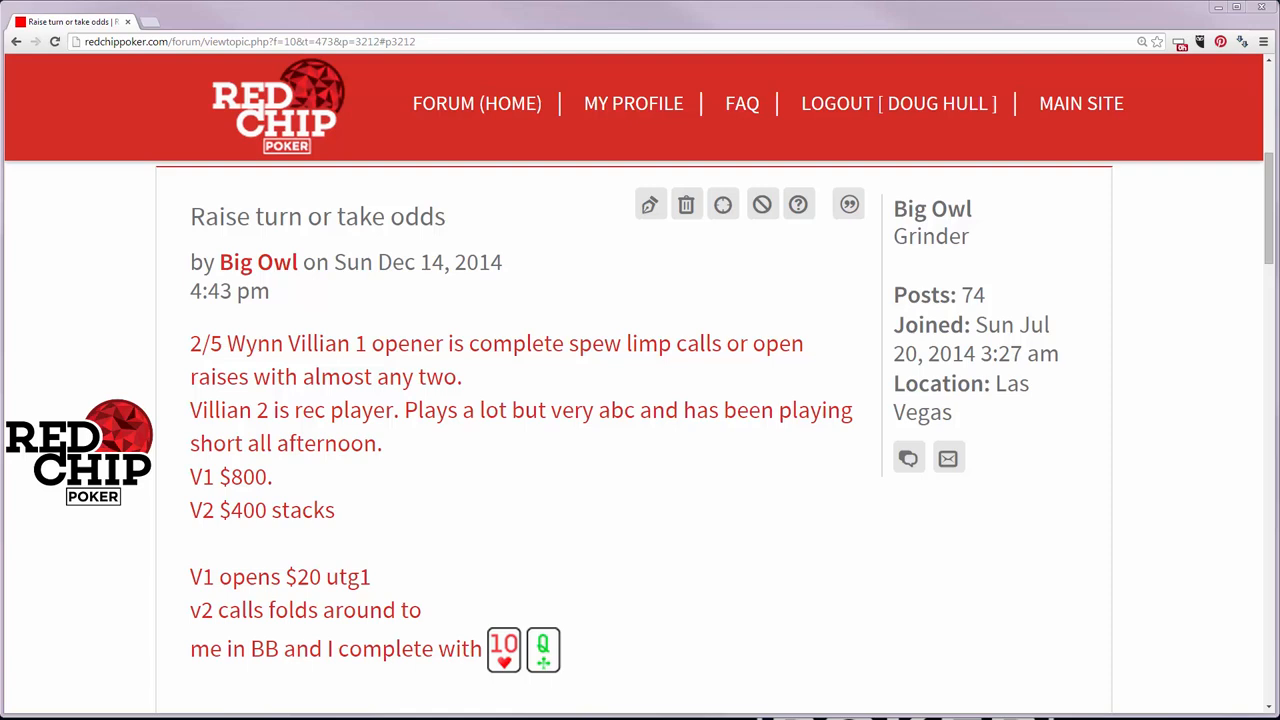
mouse_move(792, 606)
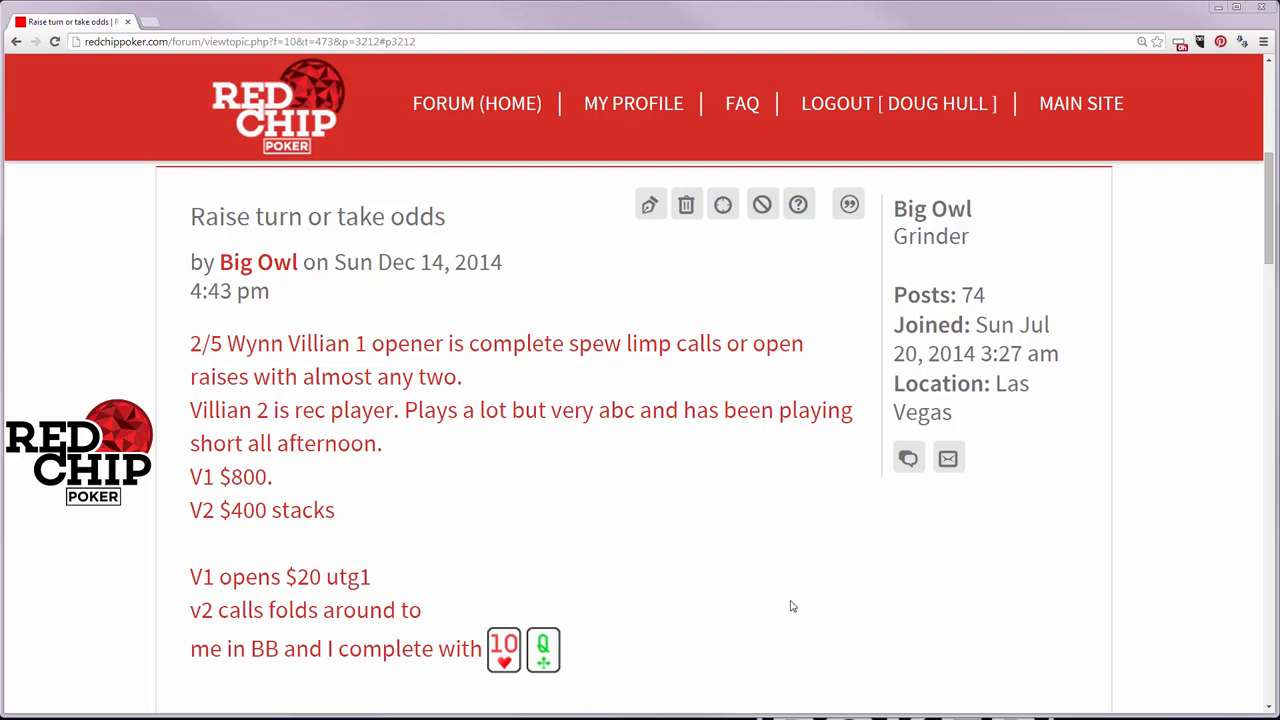
mouse_move(792, 556)
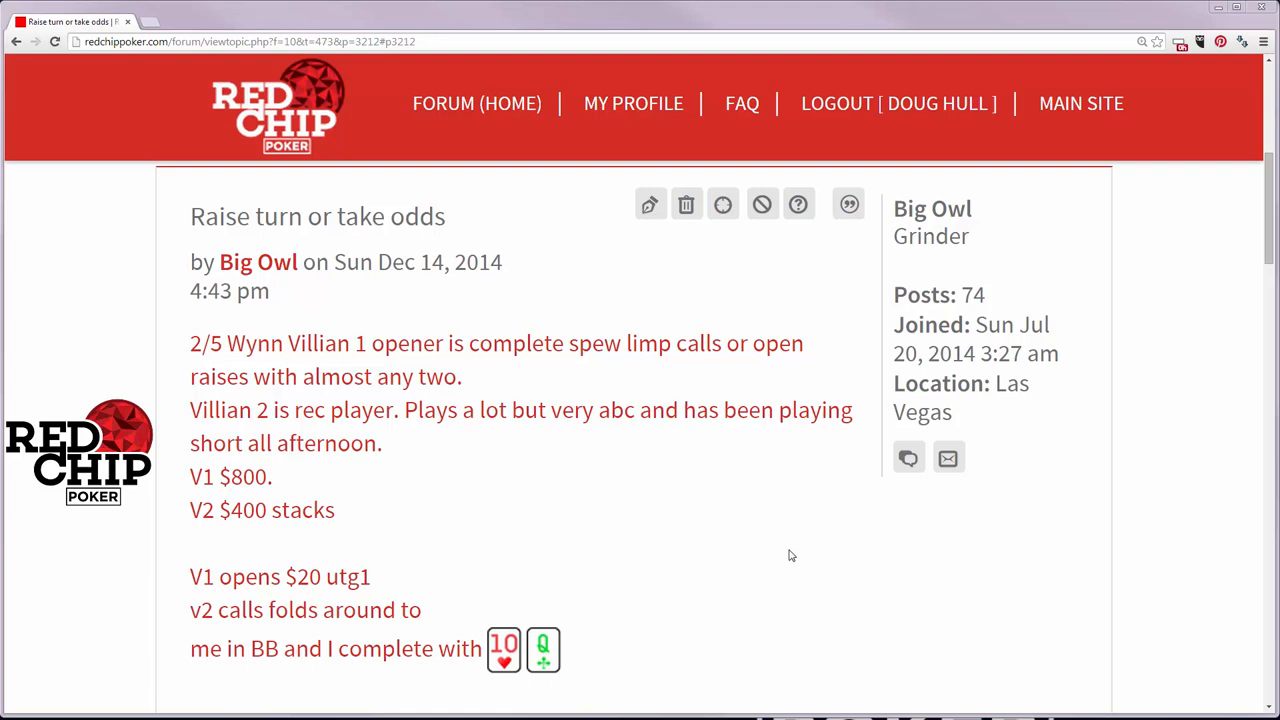
mouse_move(792, 546)
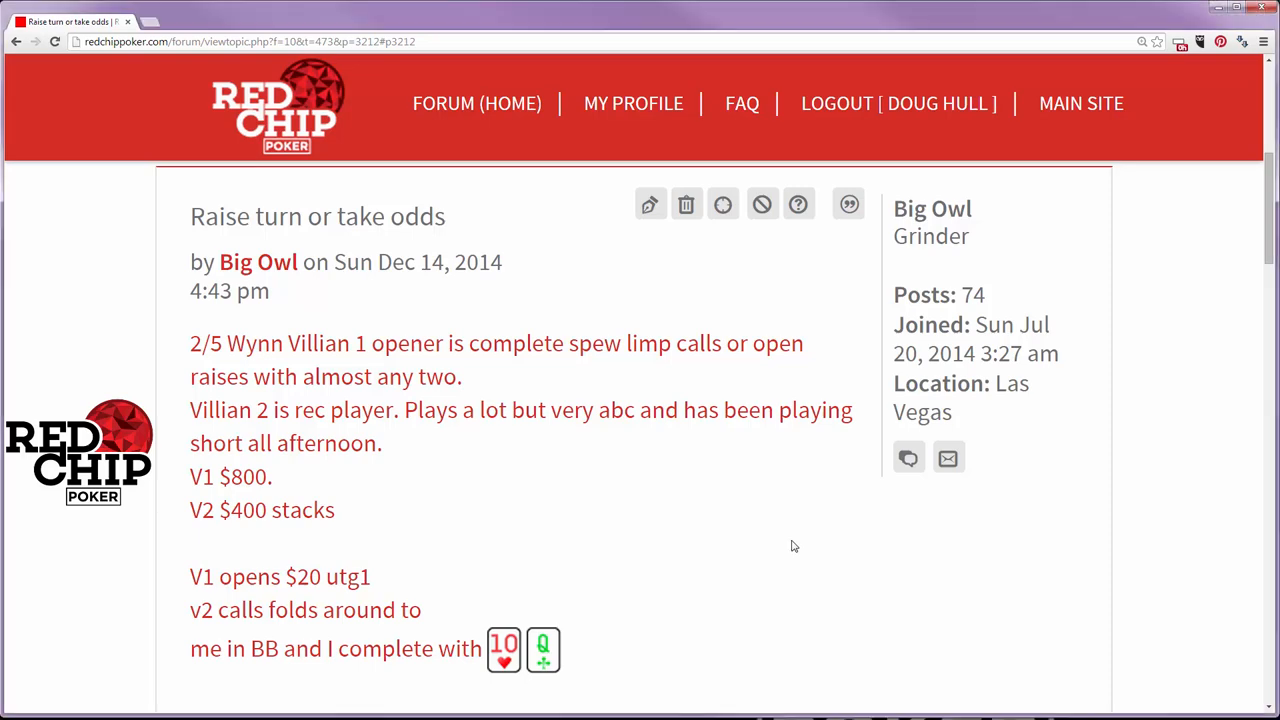
Step: Scroll the hand post down to the turn action and the 70-into-435 call question
scroll(down, 3)
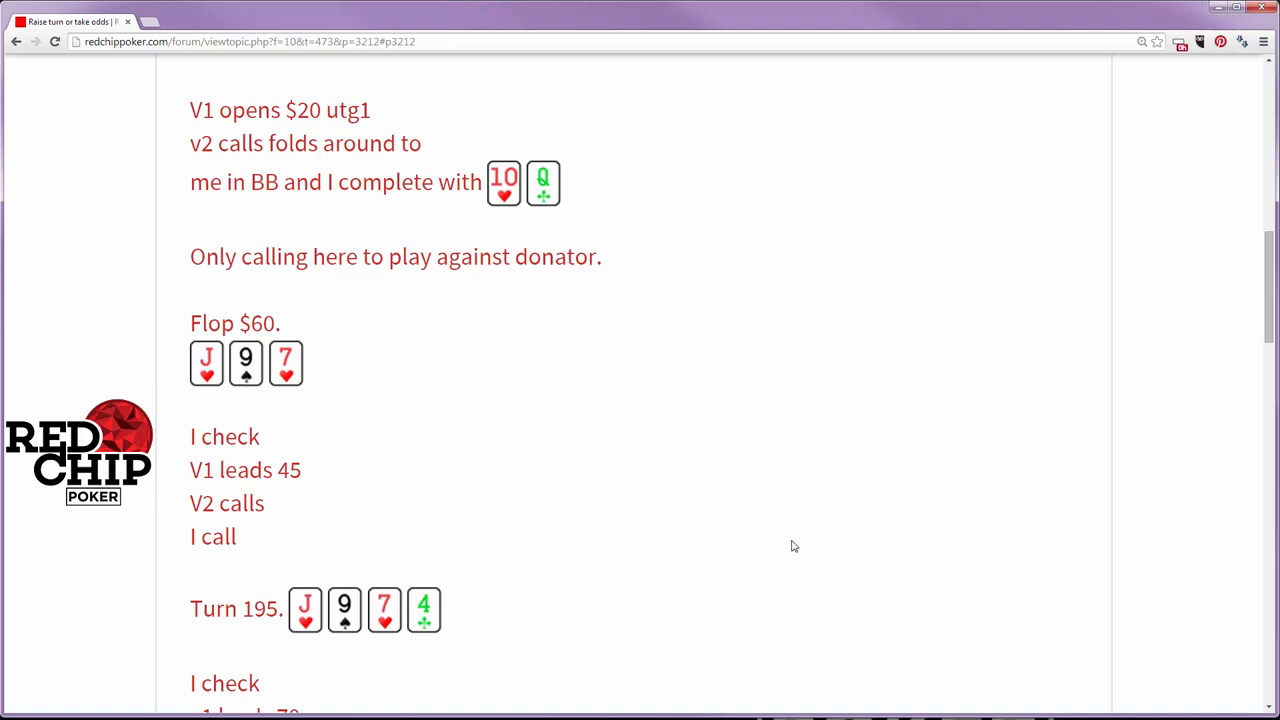
scroll(down, 3)
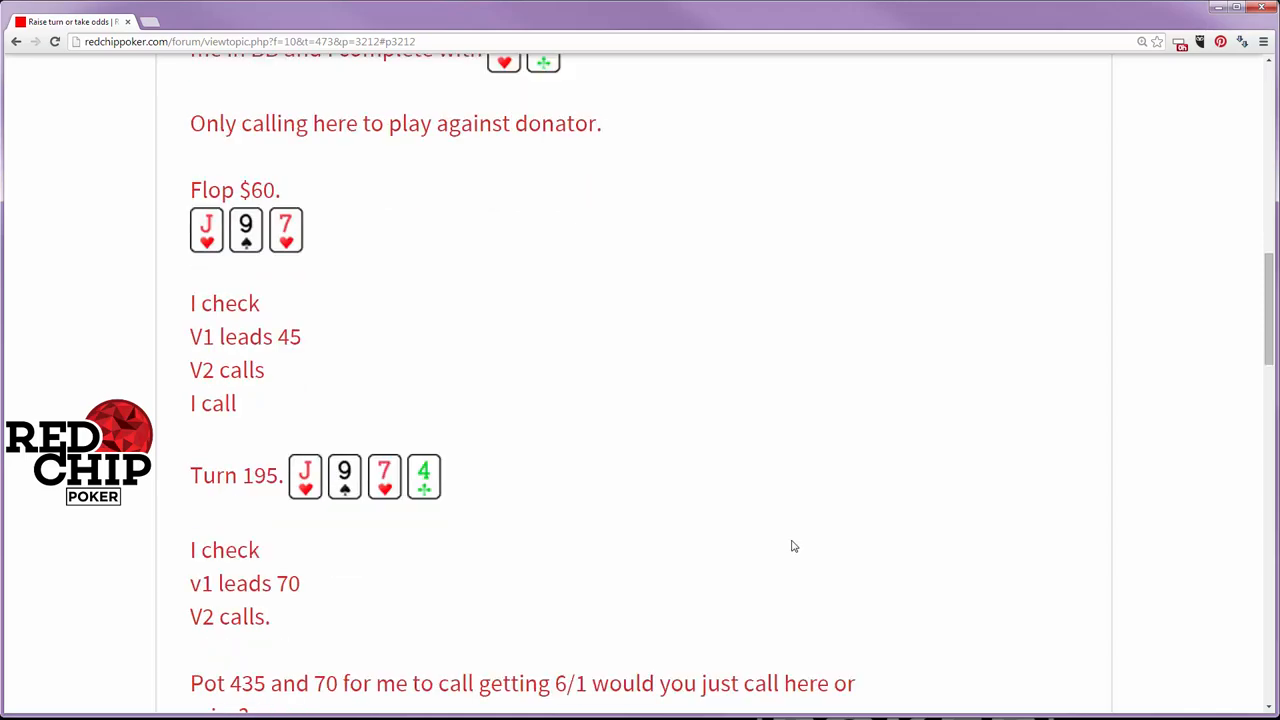
scroll(down, 3)
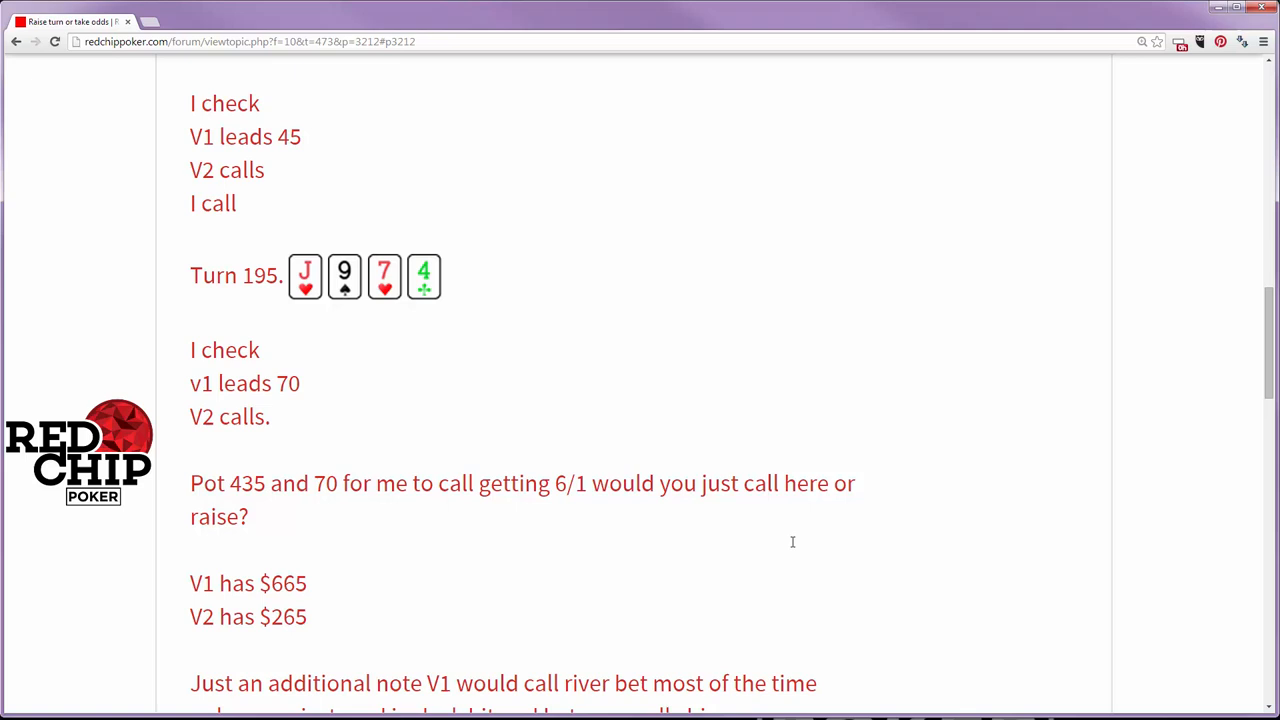
mouse_move(792, 548)
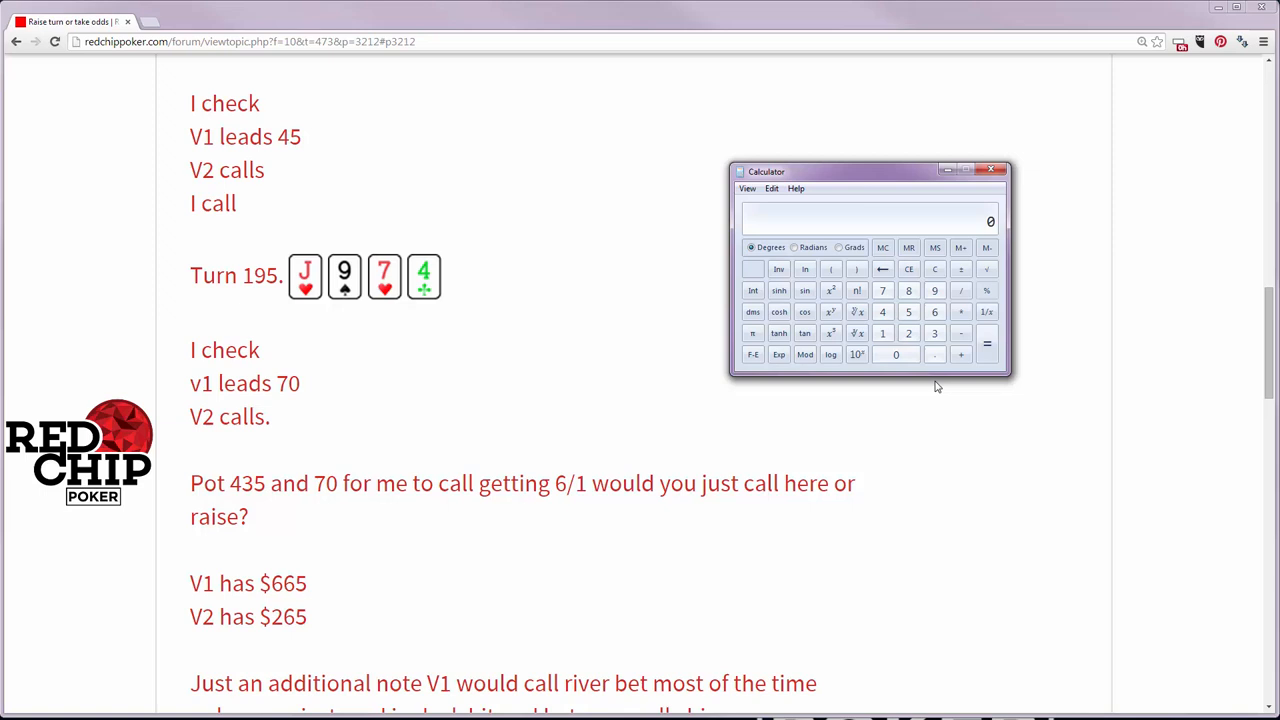
Step: Compute 78 ÷ 12 = 6.5 in Calculator and begin a follow-up calculation on 6.5
click(934, 312)
text(12)
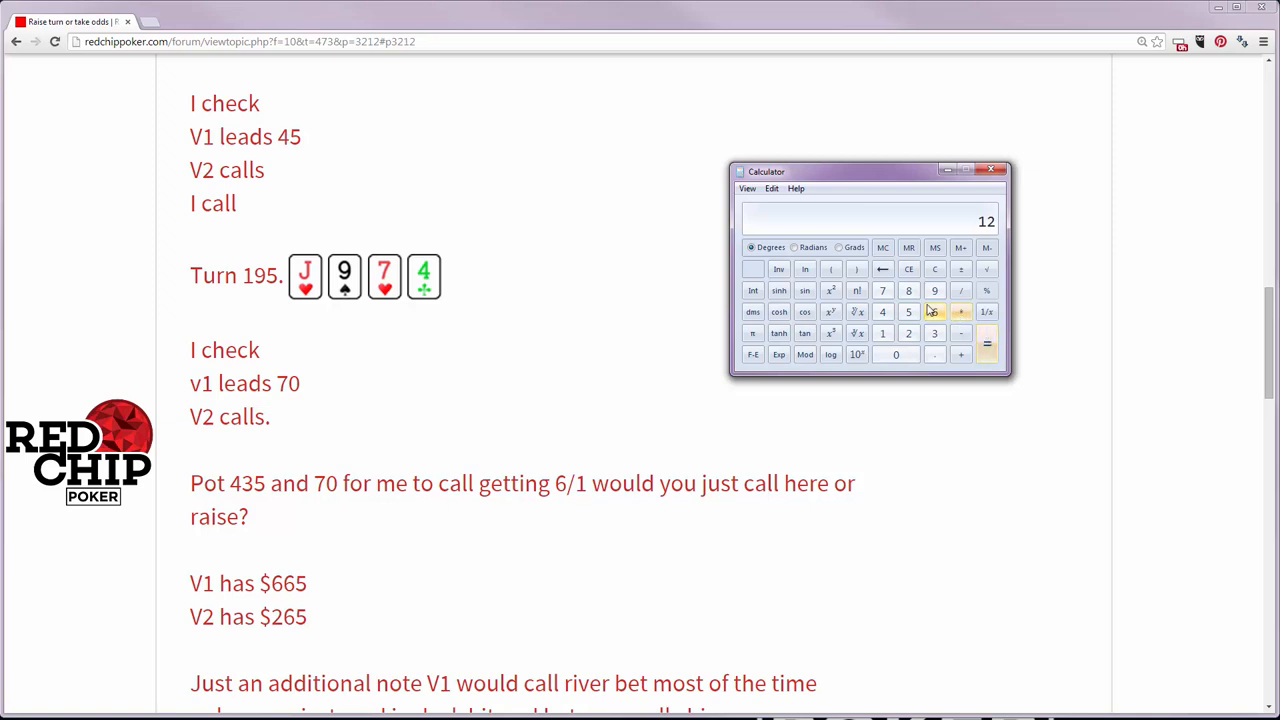
click(882, 290)
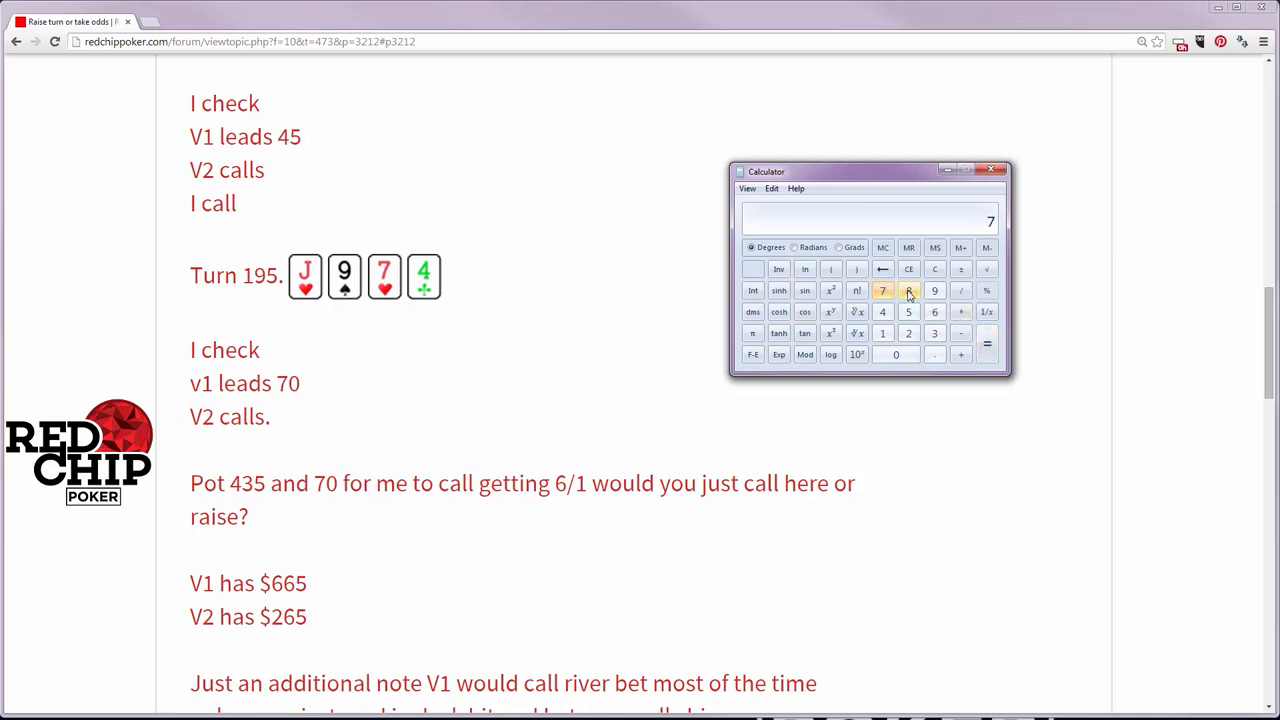
click(908, 290)
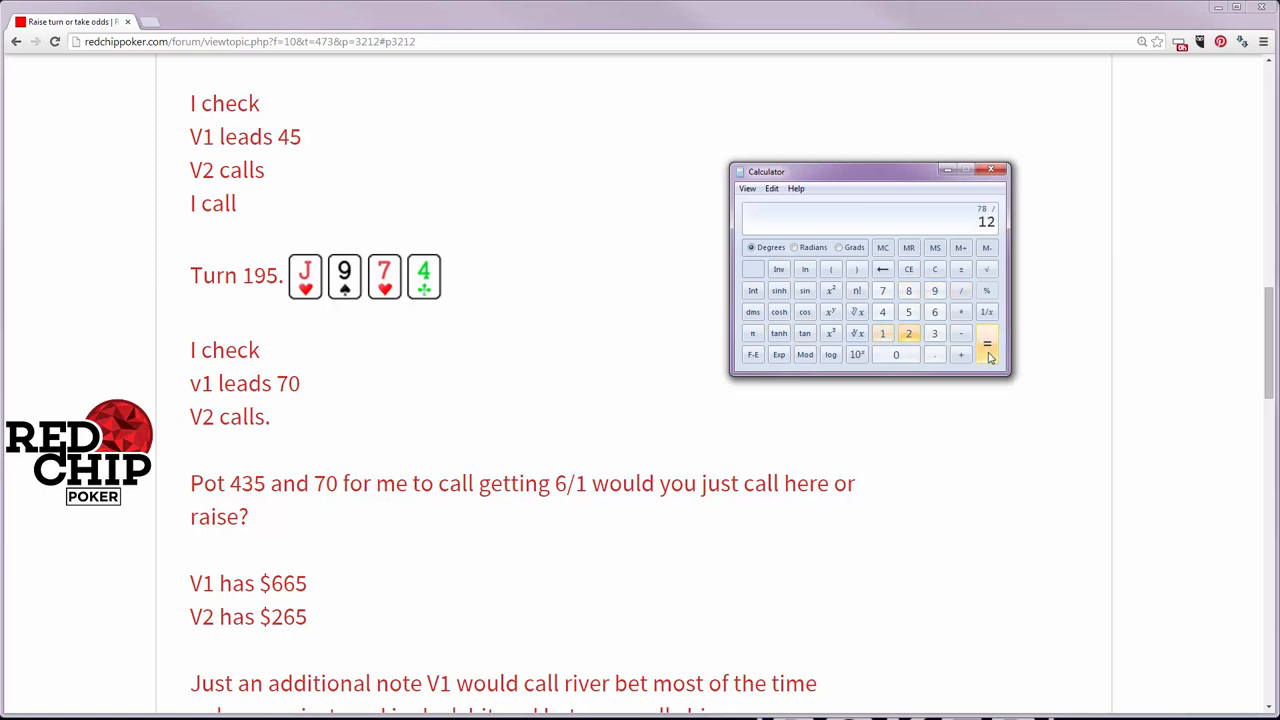
click(988, 344)
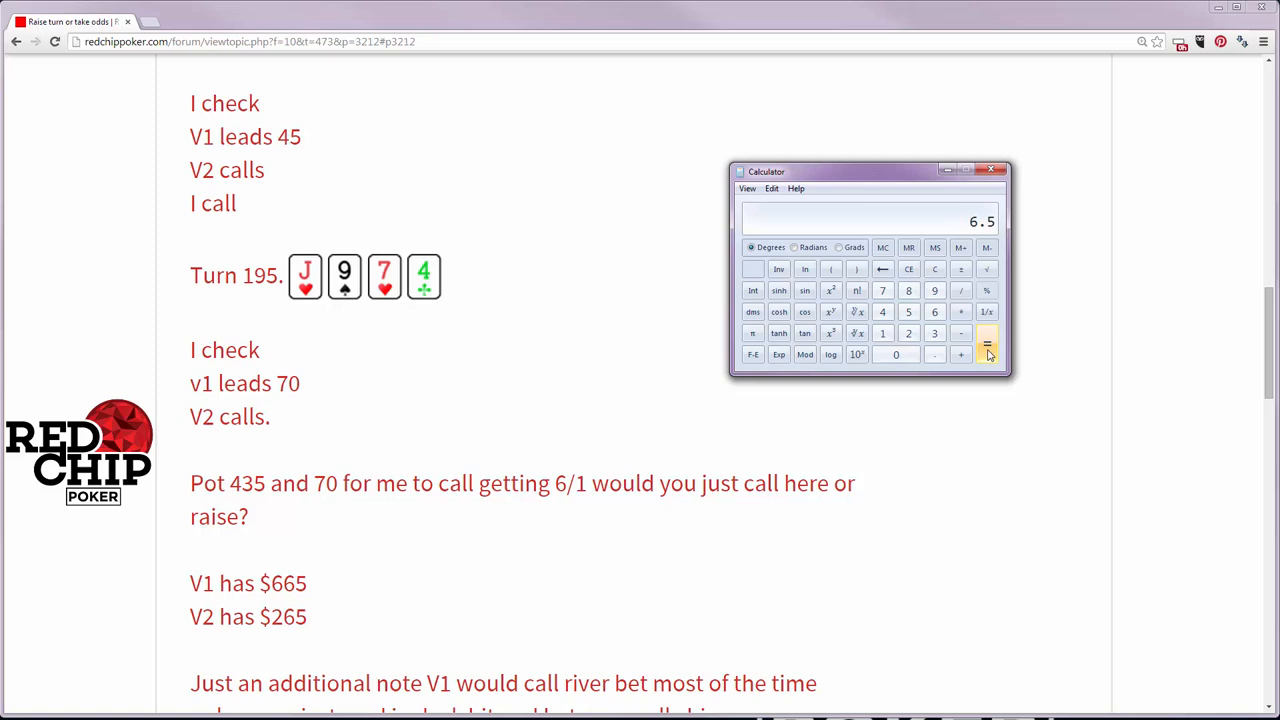
mouse_move(988, 350)
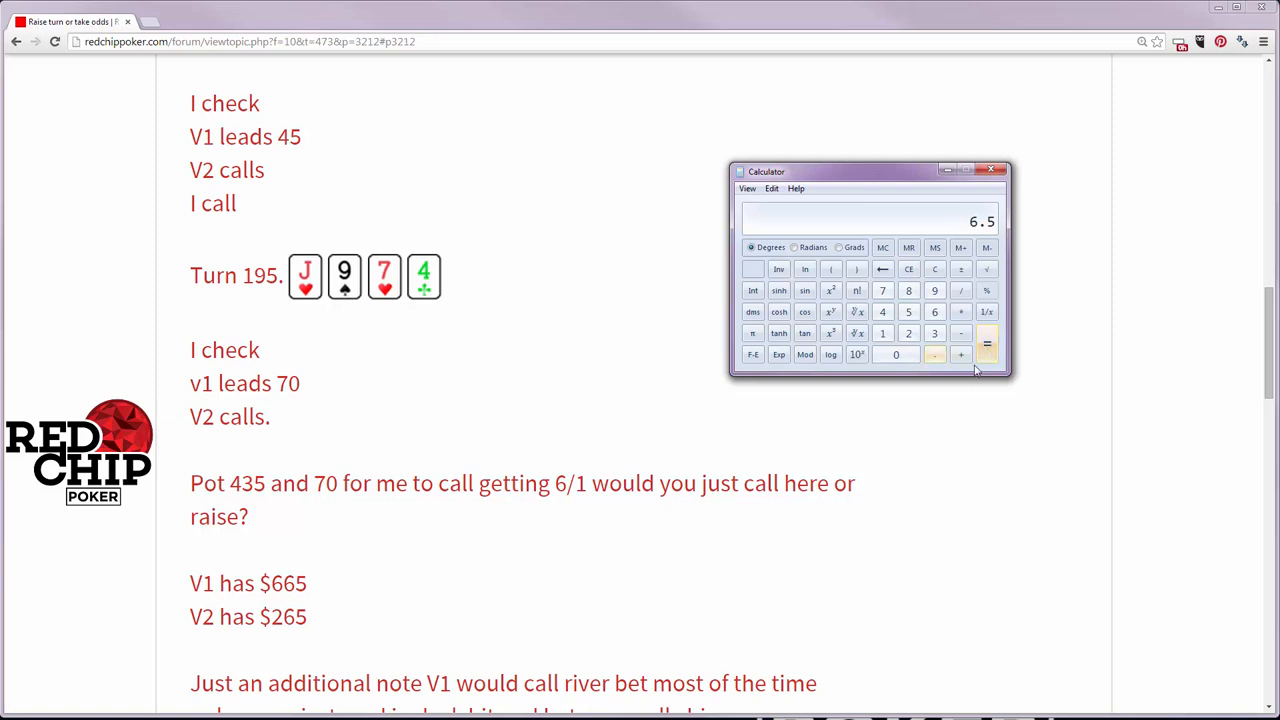
click(882, 290)
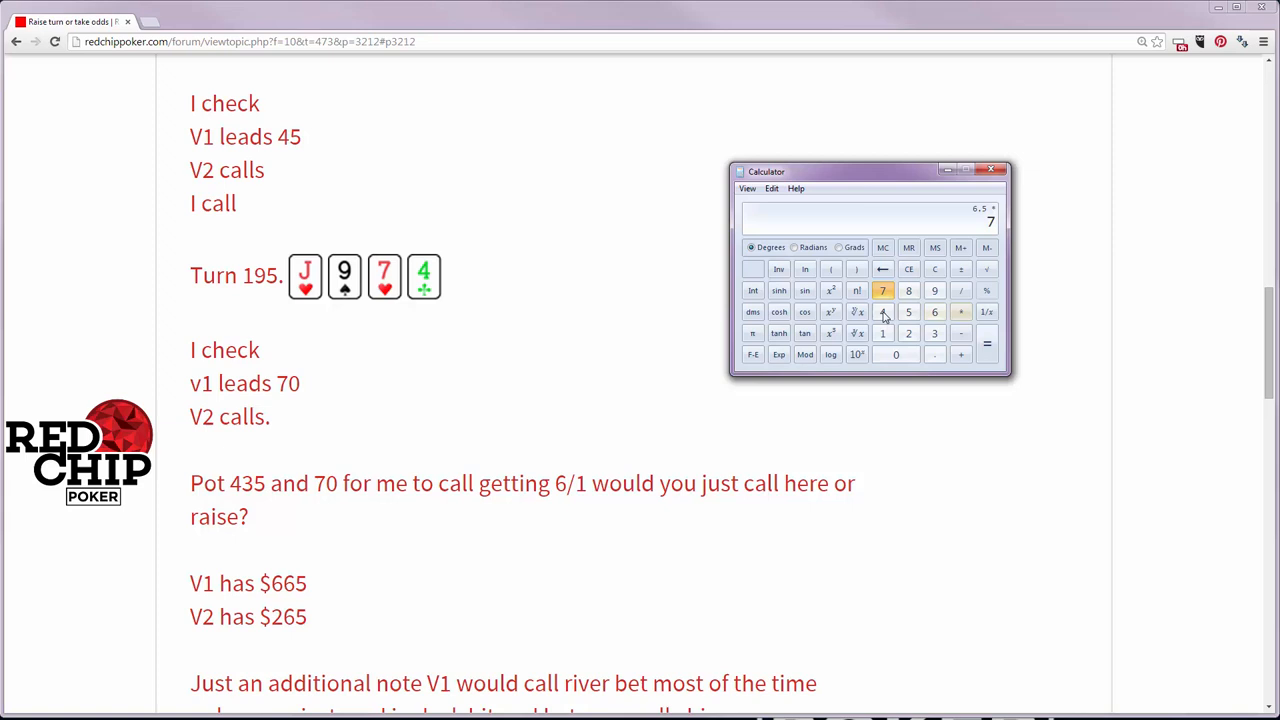